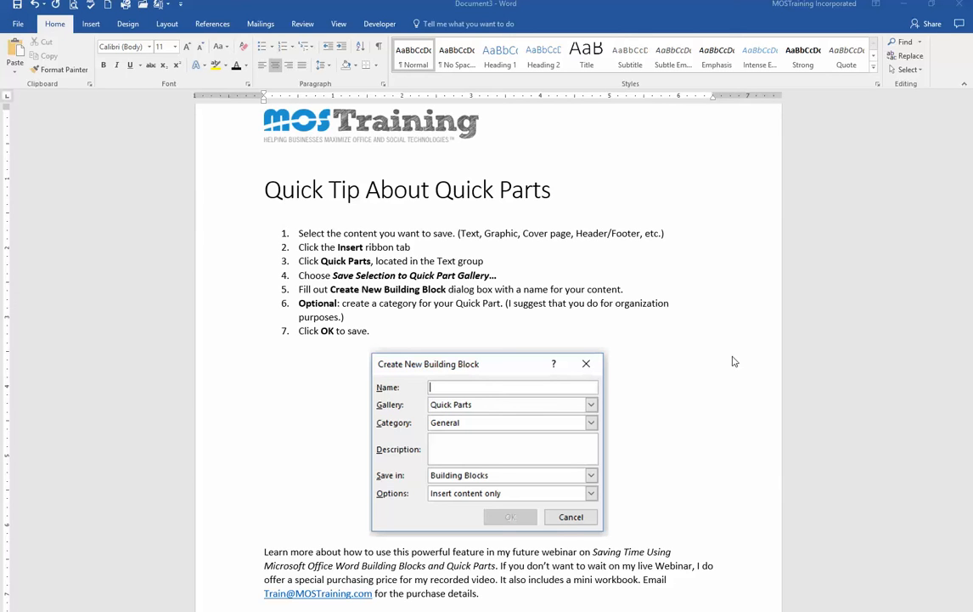
pyautogui.moveTo(266, 215)
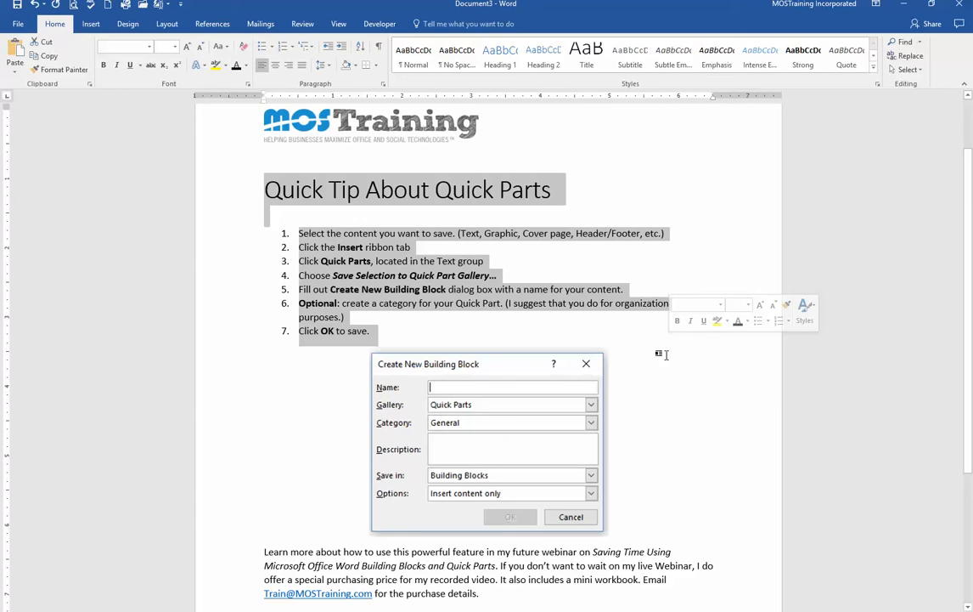
# Open the Quick Parts menu on the Insert tab.
pyautogui.click(90, 24)
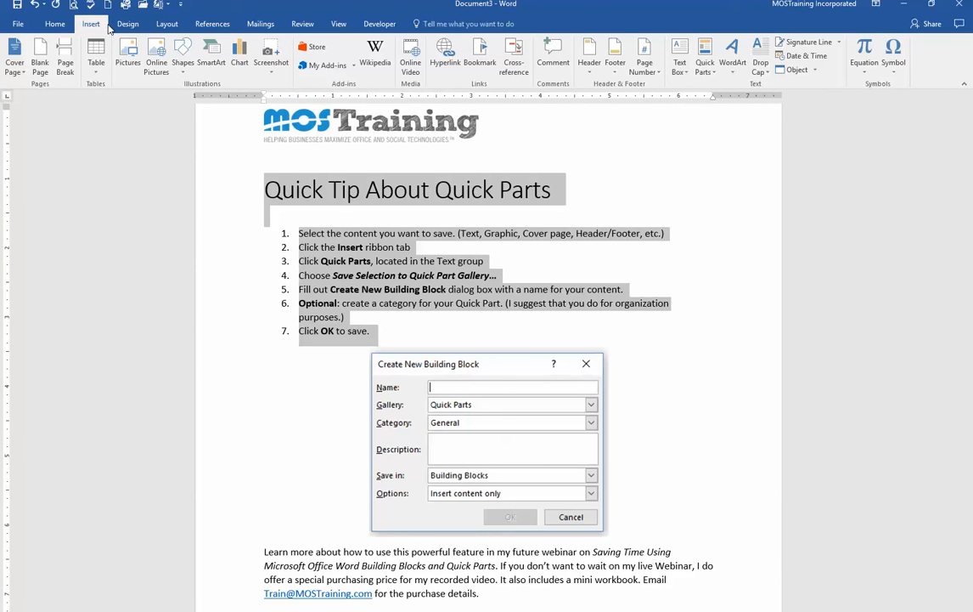
pyautogui.moveTo(755, 92)
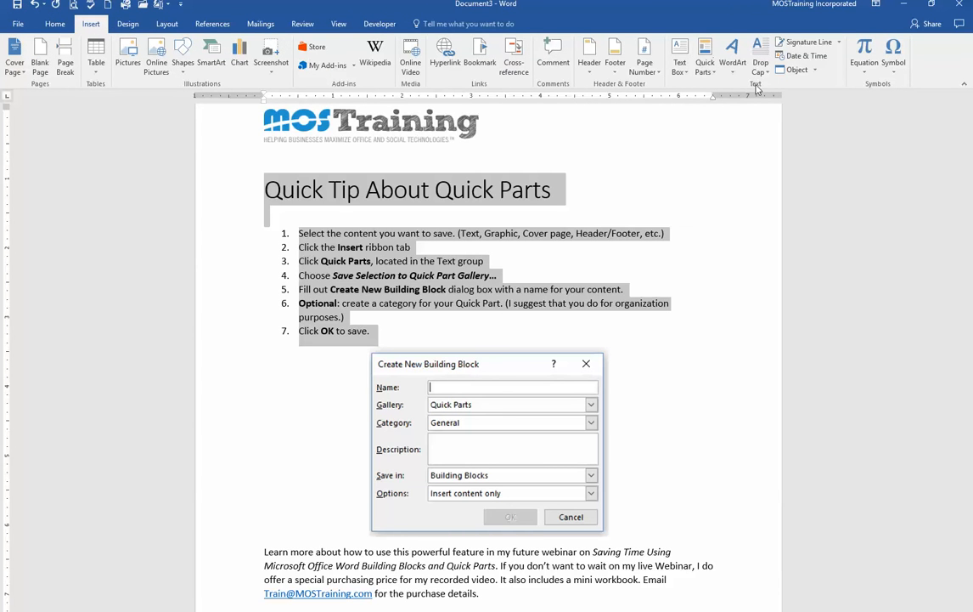
pyautogui.moveTo(707, 77)
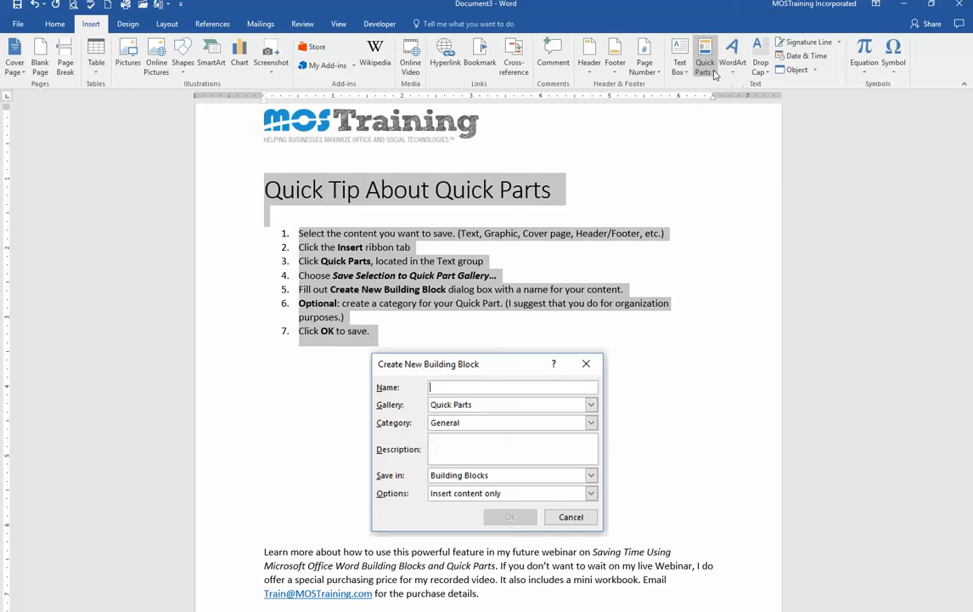
pyautogui.click(704, 55)
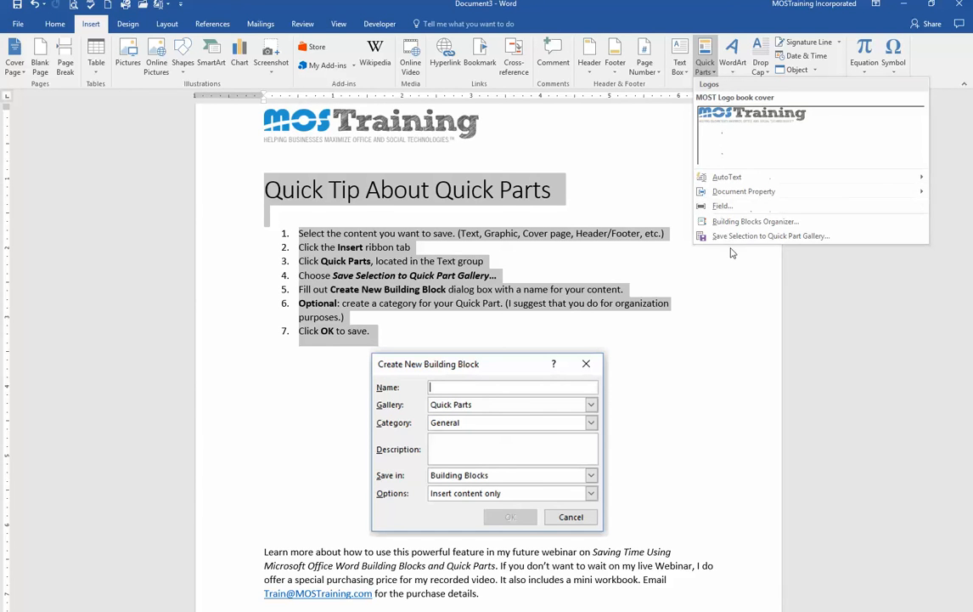
pyautogui.moveTo(736, 237)
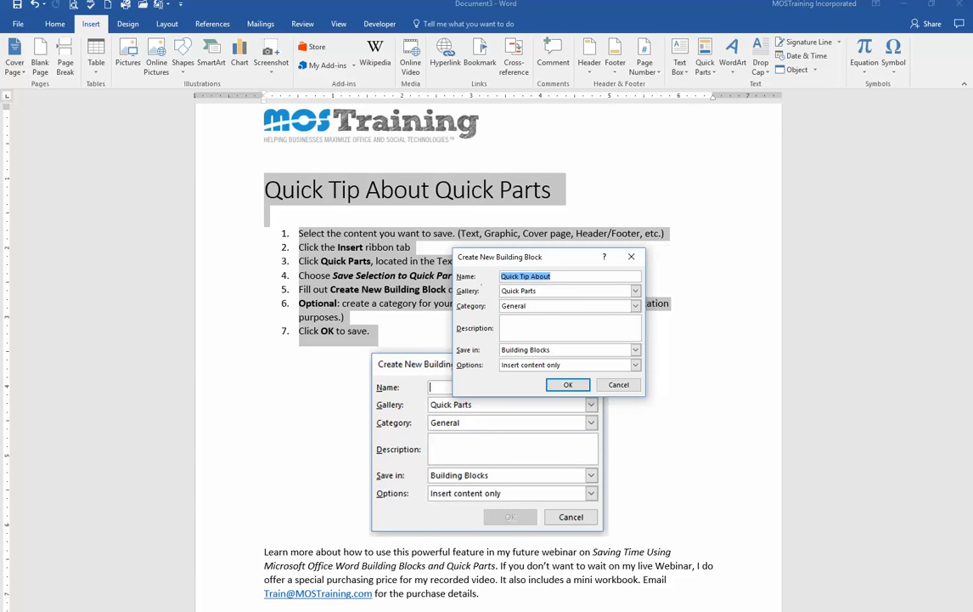
# Enter 'Quick Parts Marketing Copy' as the building block name.
pyautogui.write('Quic')
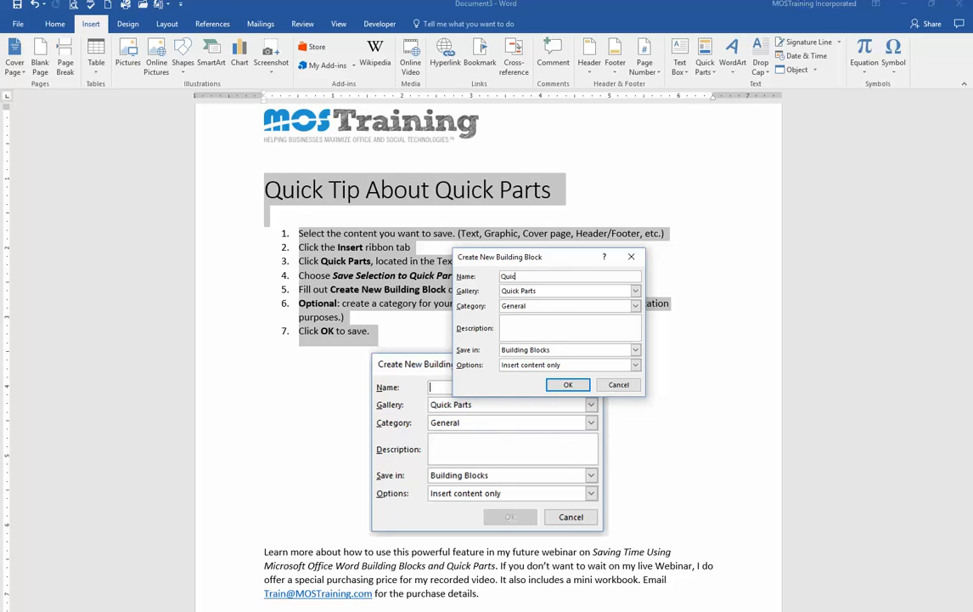
pyautogui.write('Quick Parts')
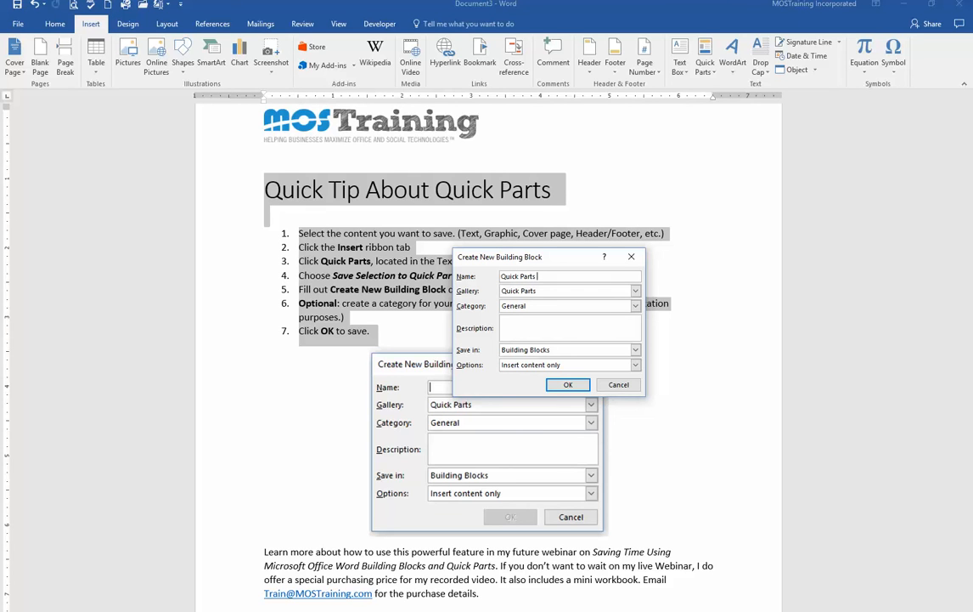
pyautogui.write('Marketing Copy')
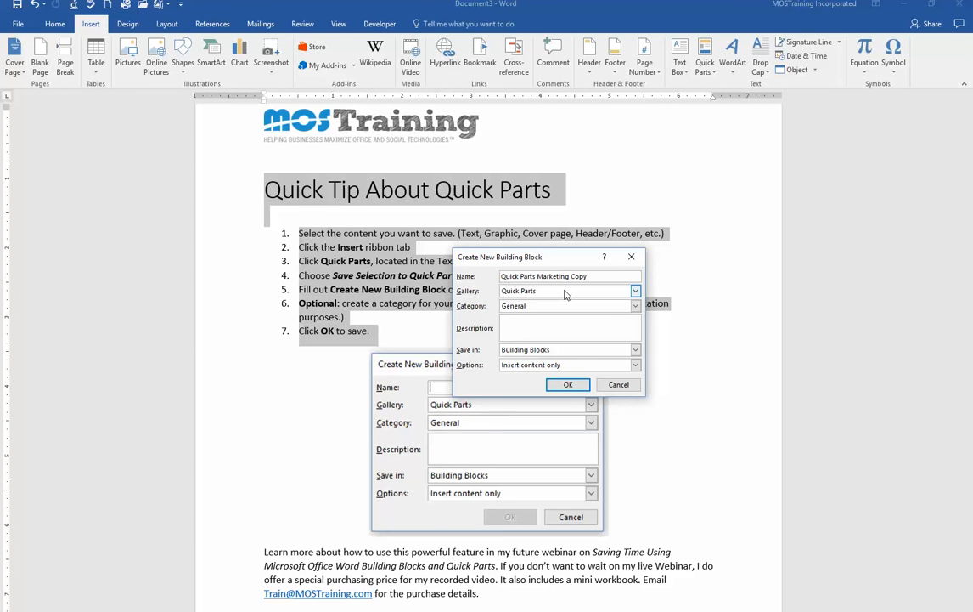
pyautogui.moveTo(559, 306)
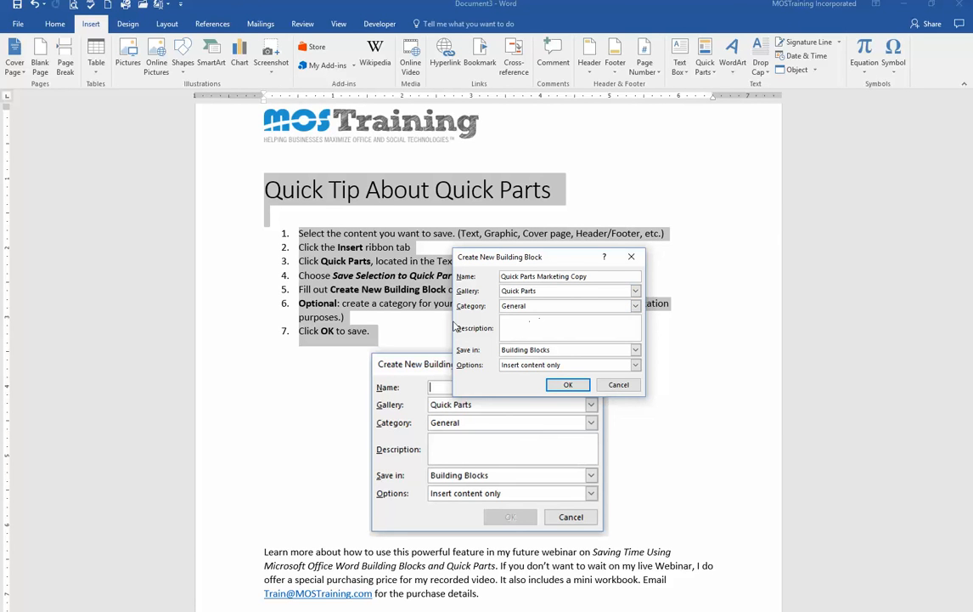
# Create a new 'Webinars' category and assign it to the Quick Part.
pyautogui.click(635, 305)
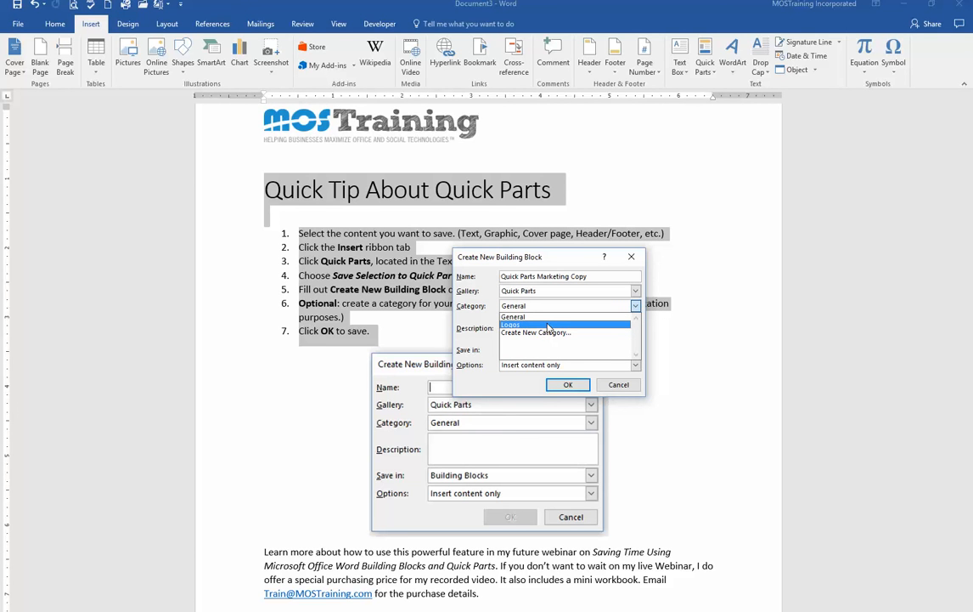
pyautogui.moveTo(548, 333)
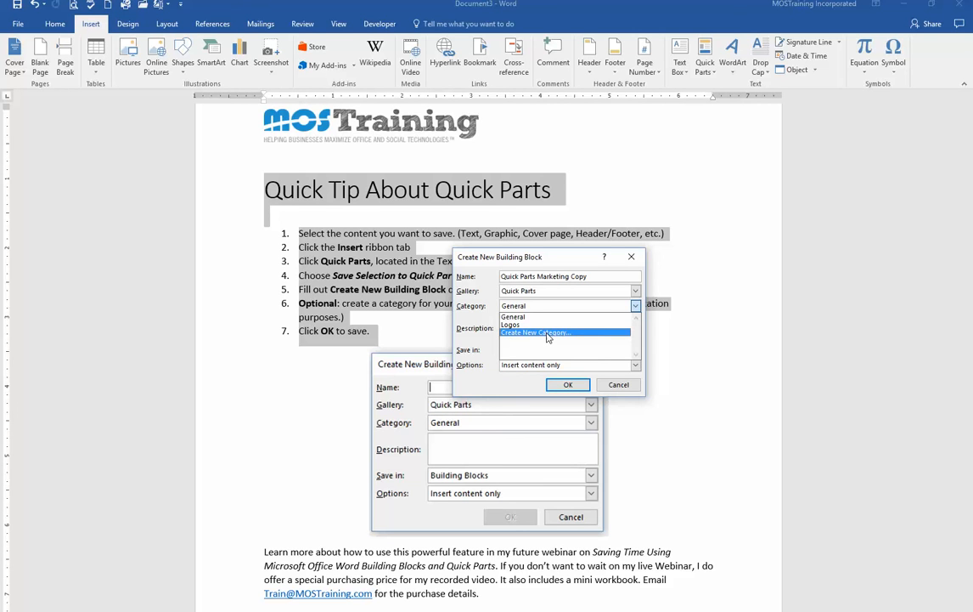
pyautogui.click(523, 332)
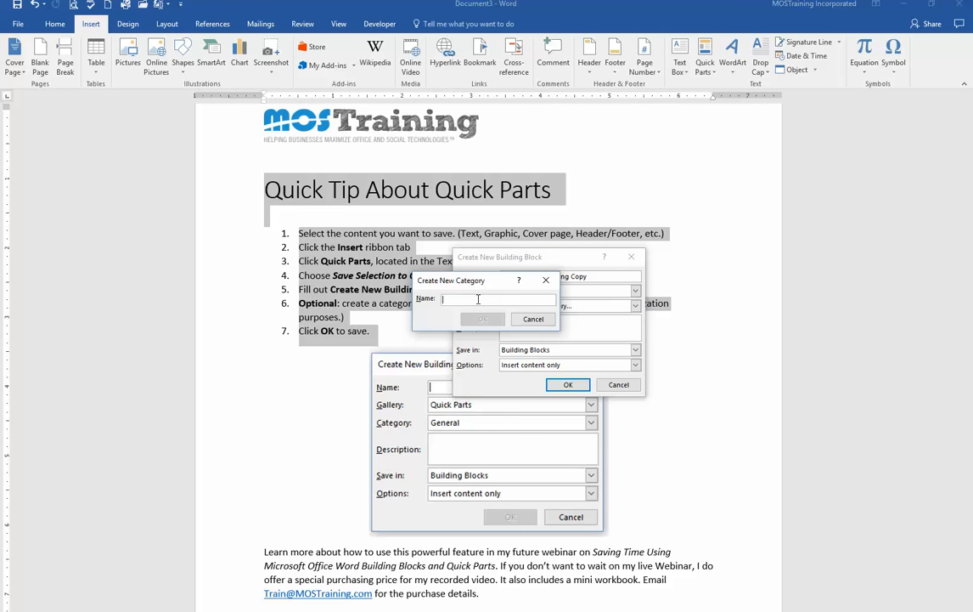
pyautogui.write('Webinars')
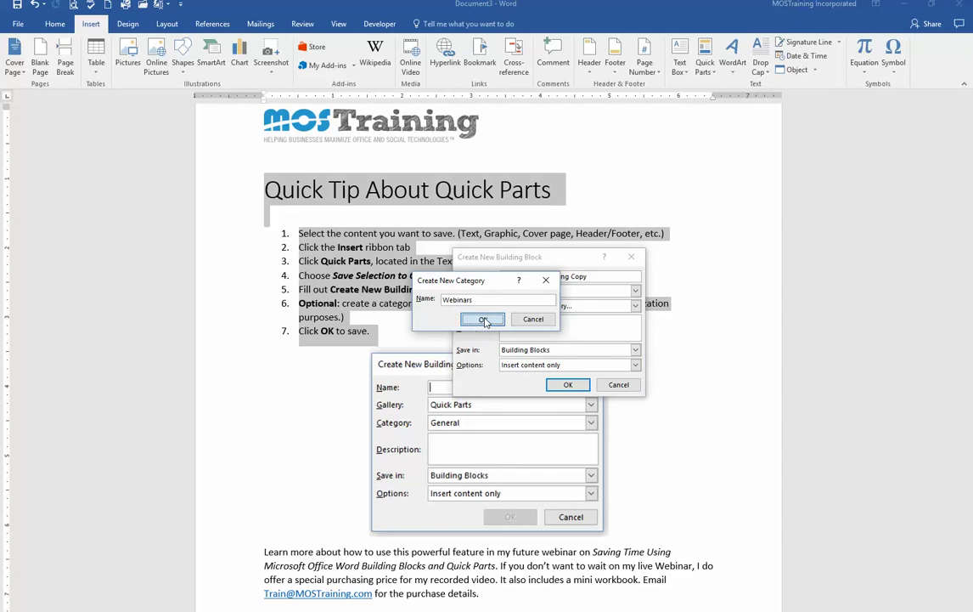
pyautogui.click(483, 319)
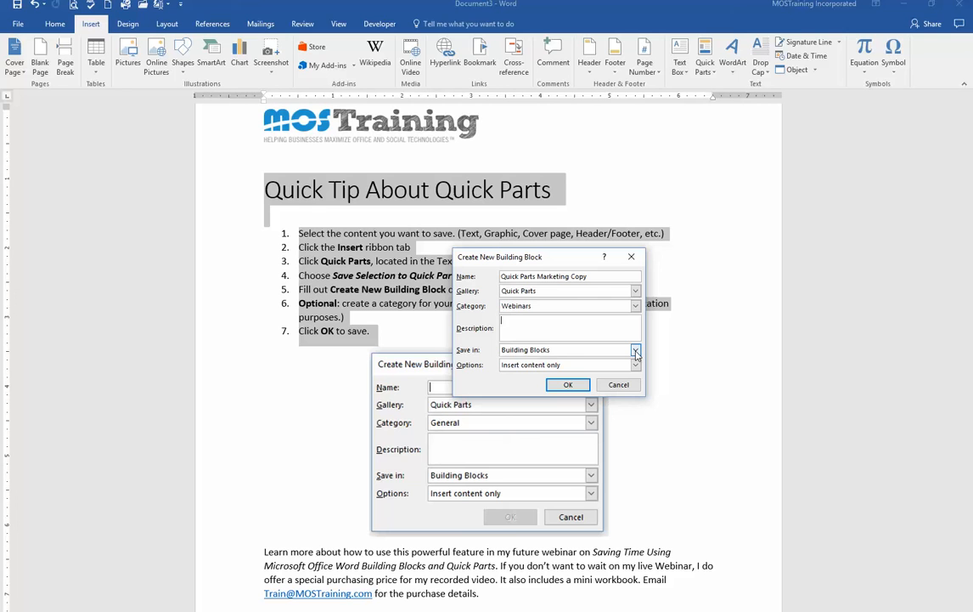
pyautogui.moveTo(635, 352)
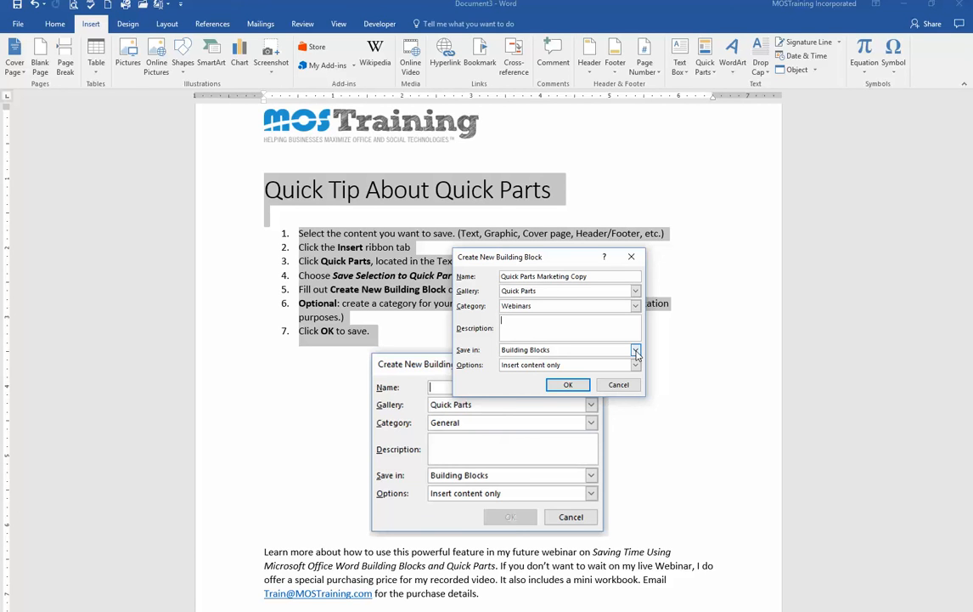
# Keep Save in as Building Blocks and Options as Insert content only, then save.
pyautogui.click(635, 350)
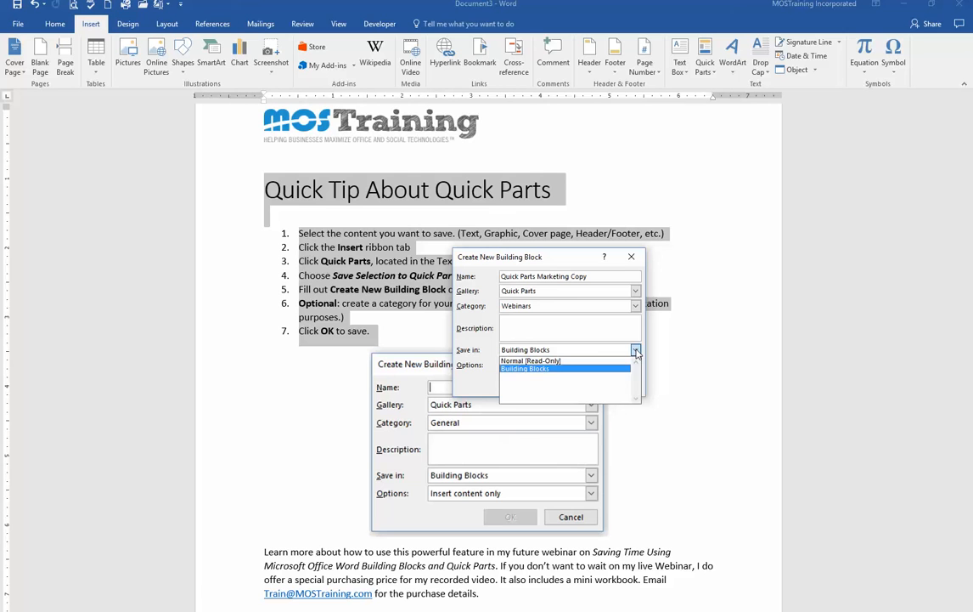
pyautogui.click(525, 368)
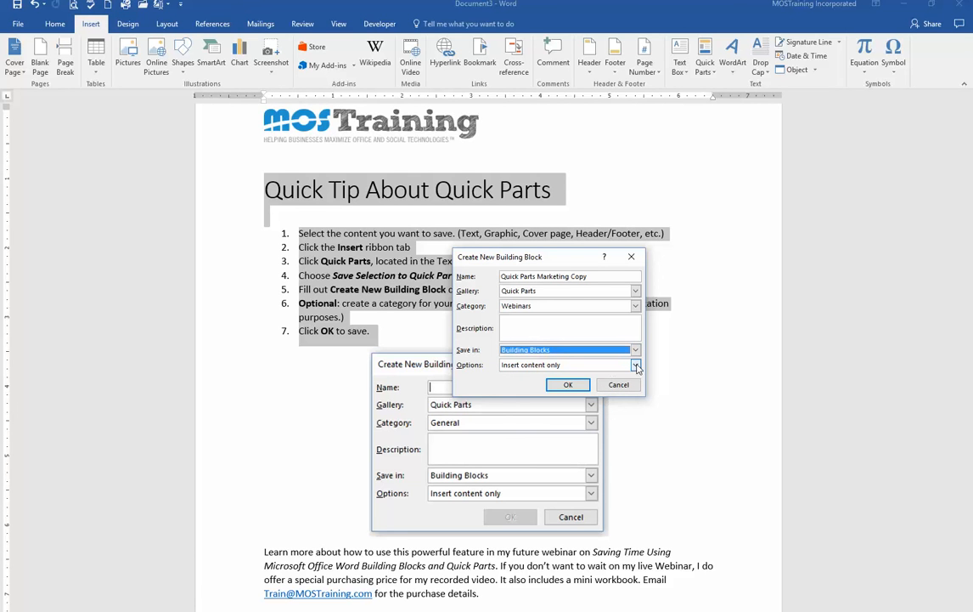
pyautogui.moveTo(645, 365)
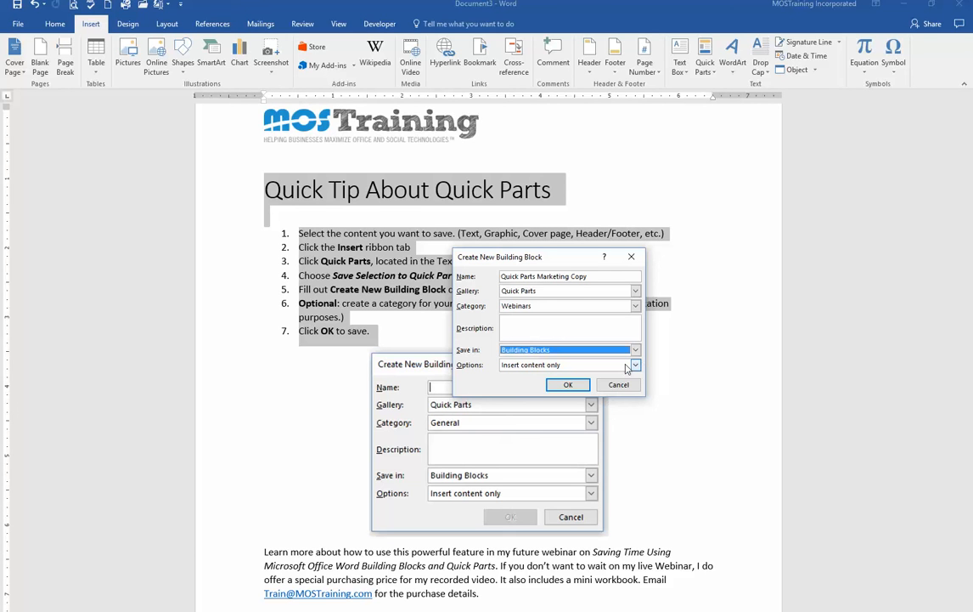
pyautogui.click(634, 365)
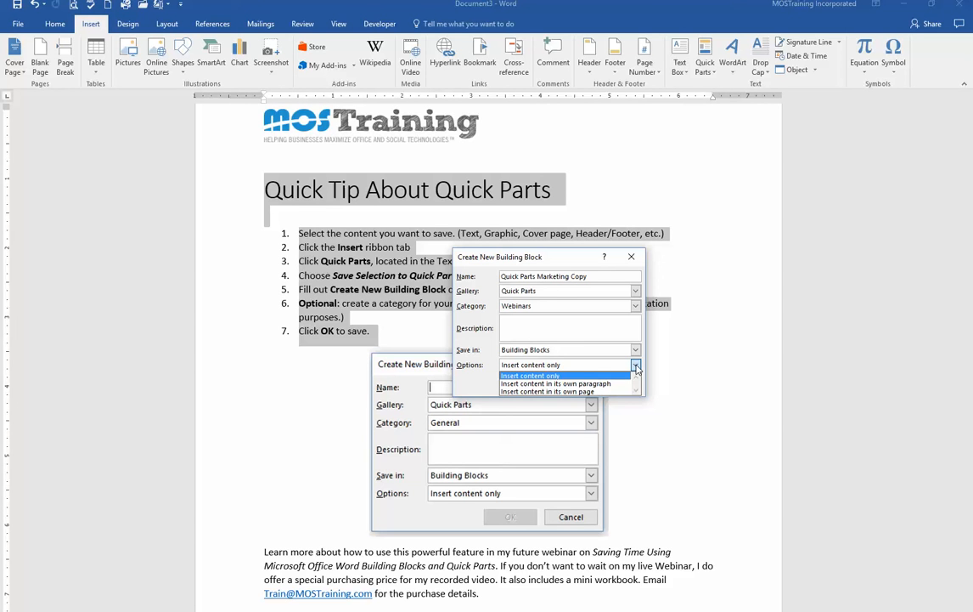
pyautogui.click(530, 375)
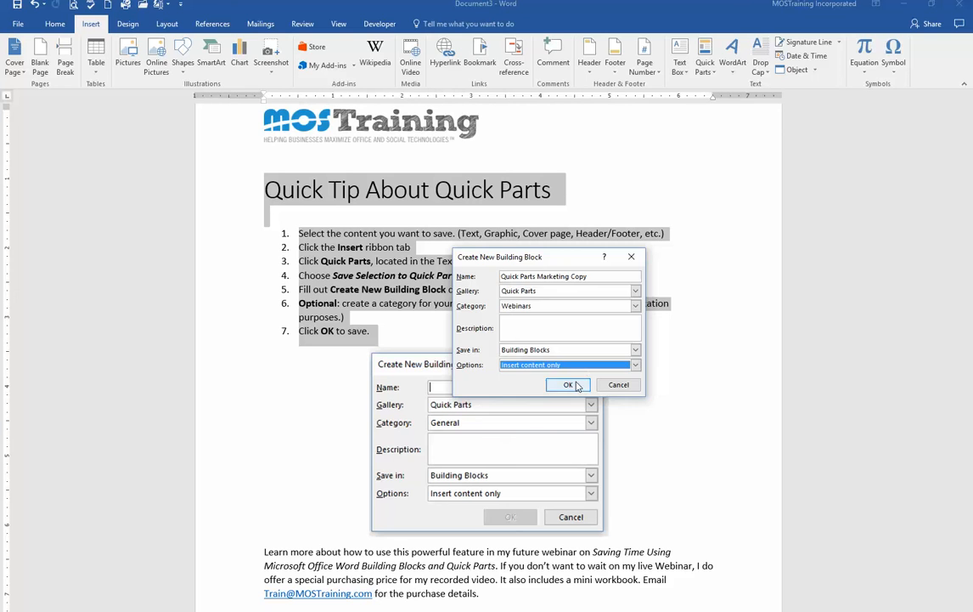
pyautogui.click(568, 384)
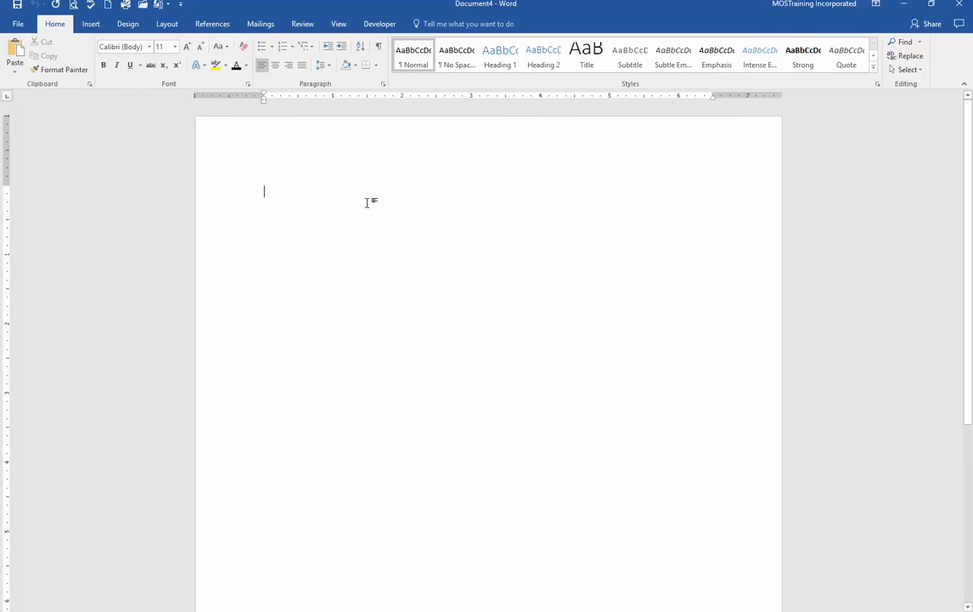
# Open the Insert tab's Quick Parts gallery to show the Webinars entry.
pyautogui.click(92, 23)
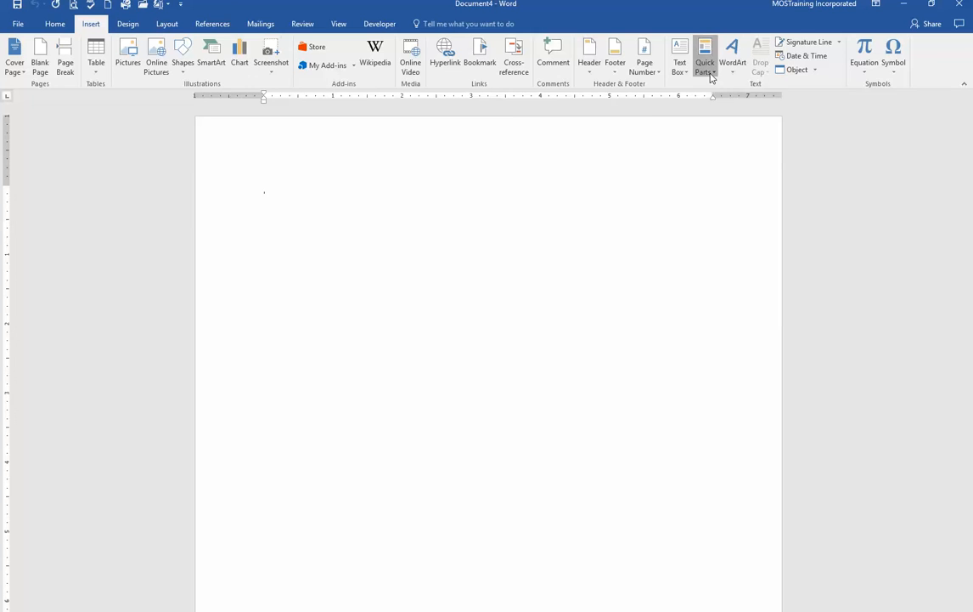
pyautogui.click(705, 56)
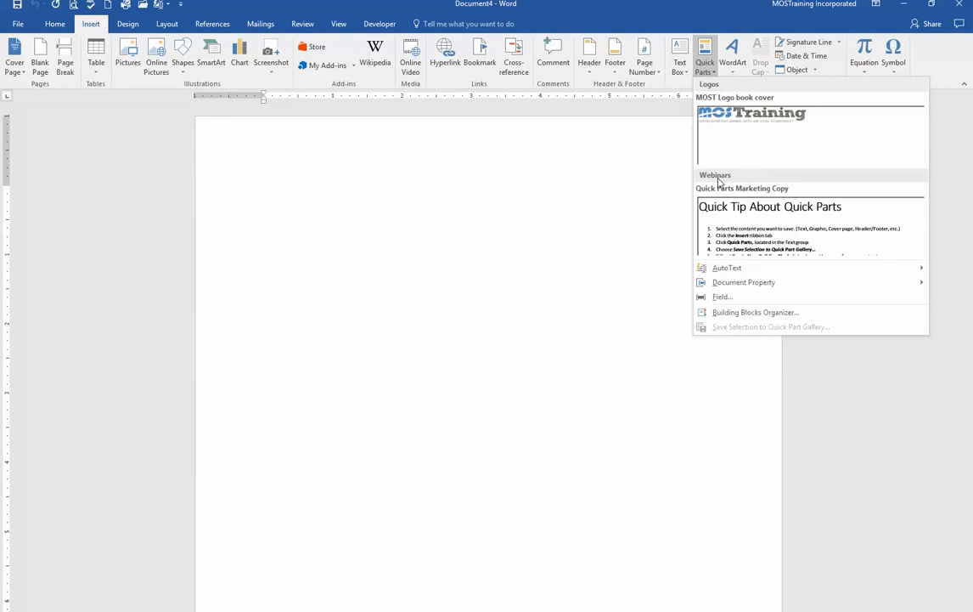
pyautogui.moveTo(729, 235)
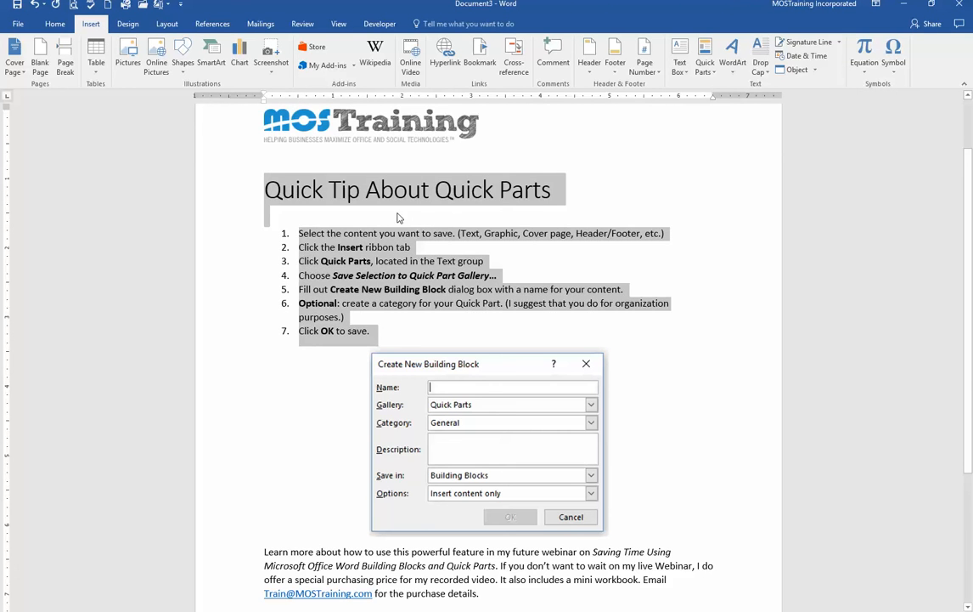
pyautogui.scroll(-3)
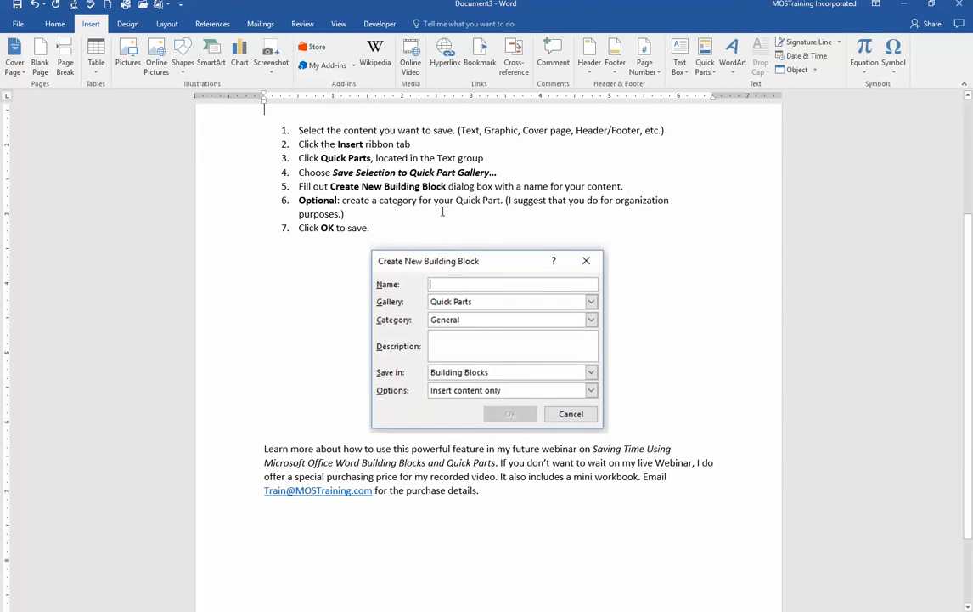
pyautogui.scroll(-3)
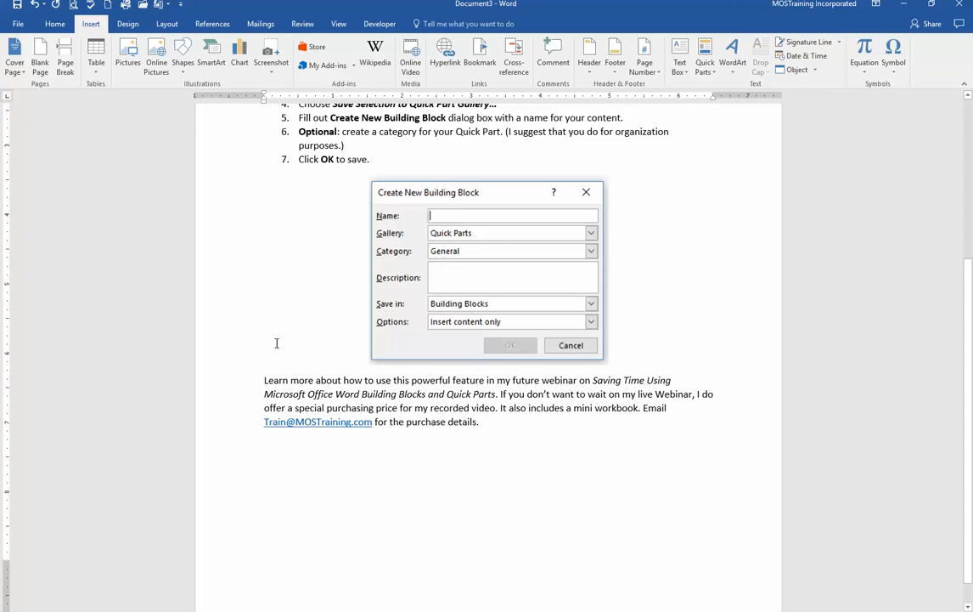
pyautogui.moveTo(327, 367)
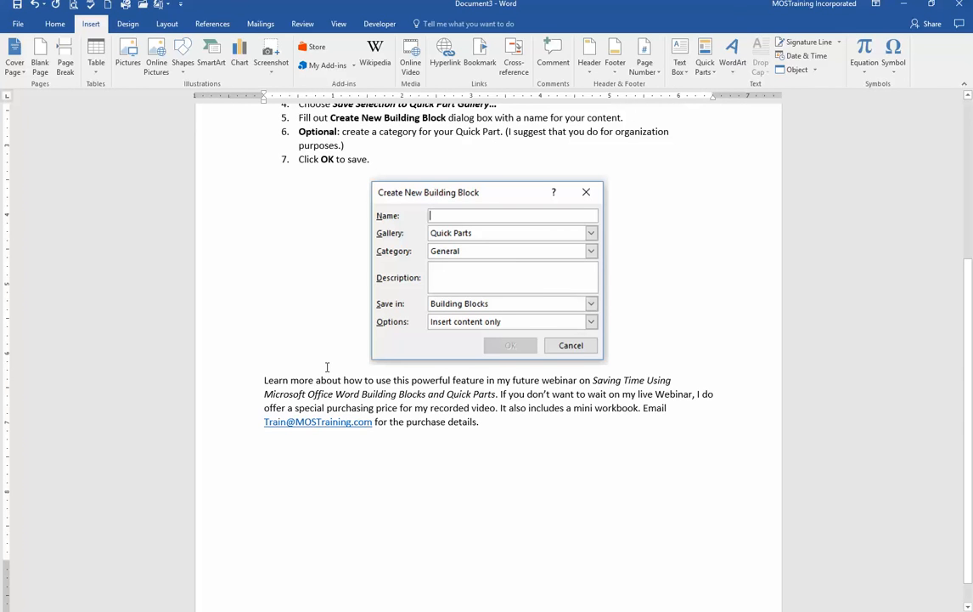